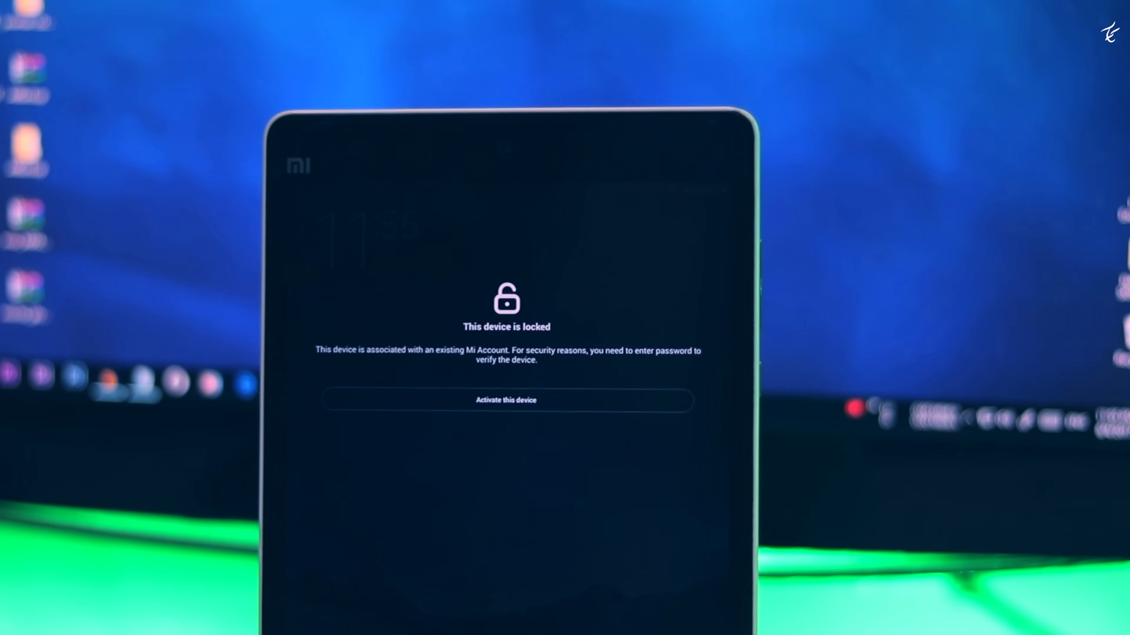
- Extract the MIUI fastboot ROM archive into a new 'mipad' folder on the desktop
click(506, 400)
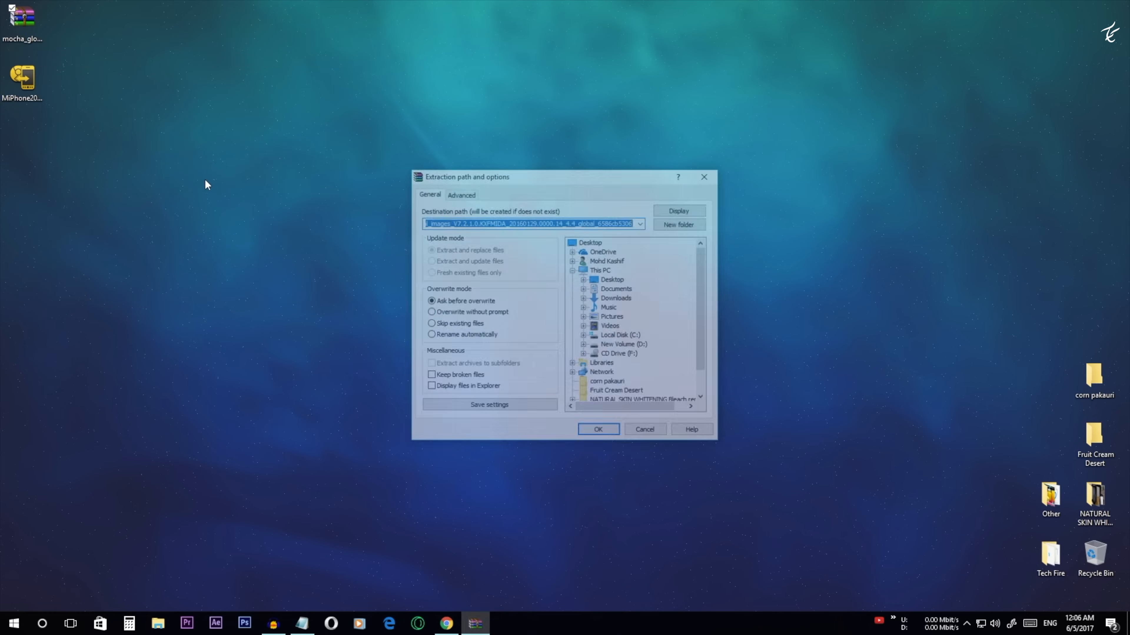
click(598, 429)
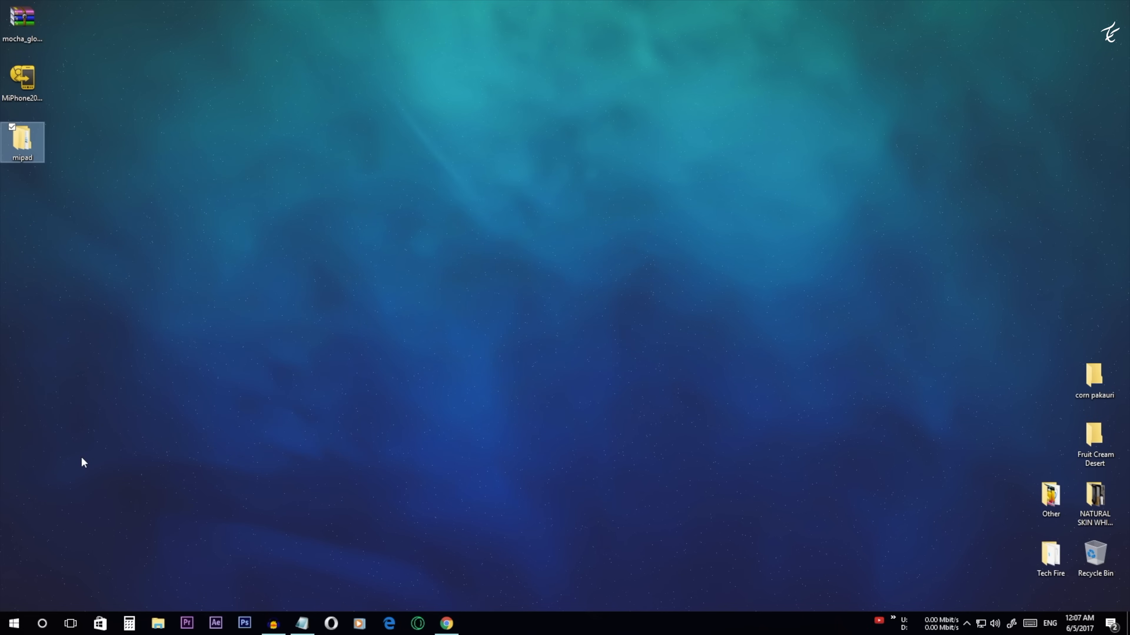
double_click(22, 138)
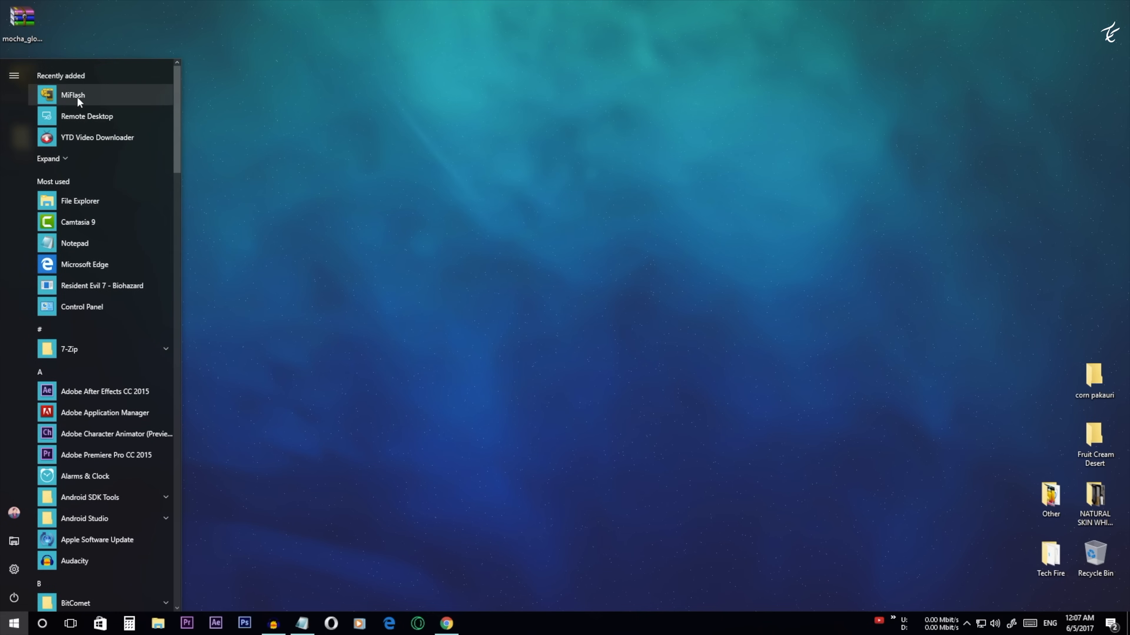
- Select mipad\mocha_global_images\images as the ROM source folder in MiFlash
click(73, 94)
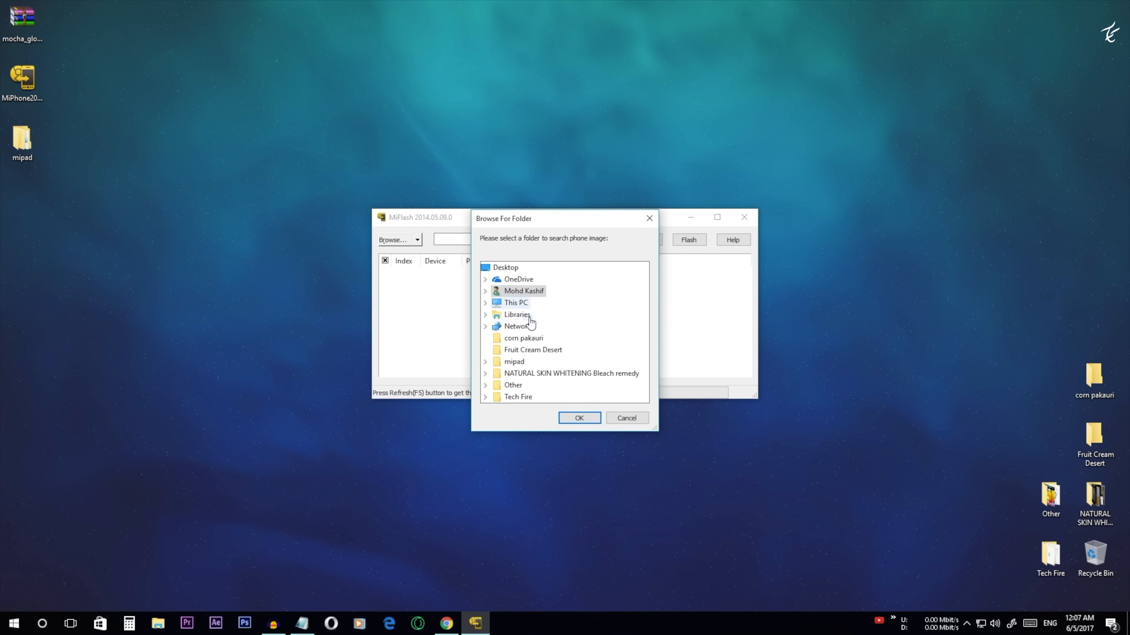
mouse_move(518, 397)
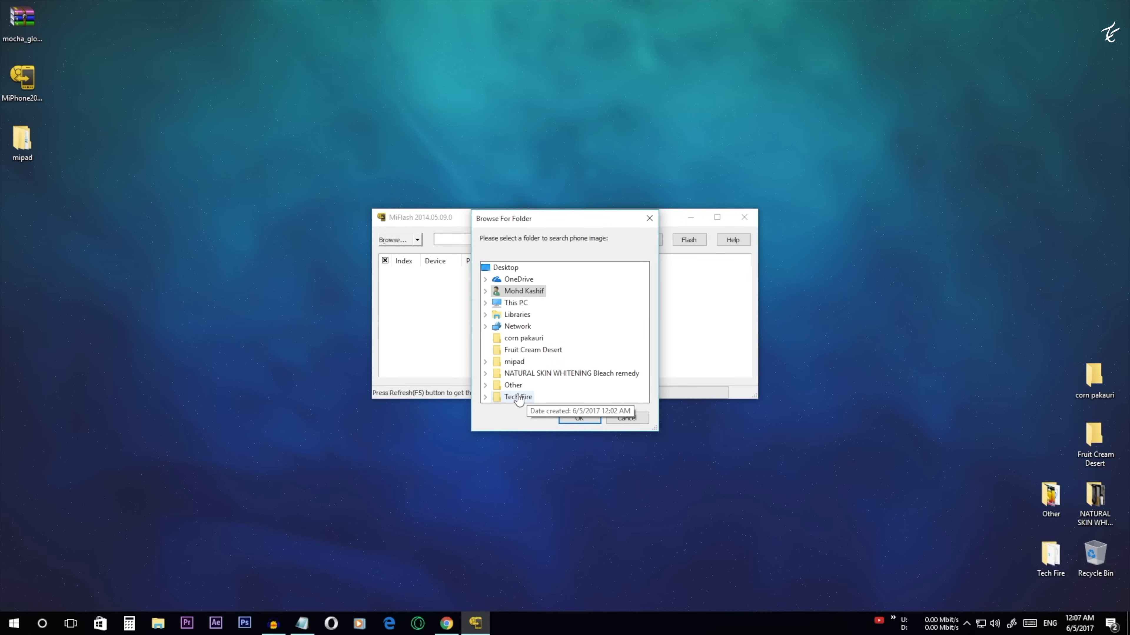
click(485, 360)
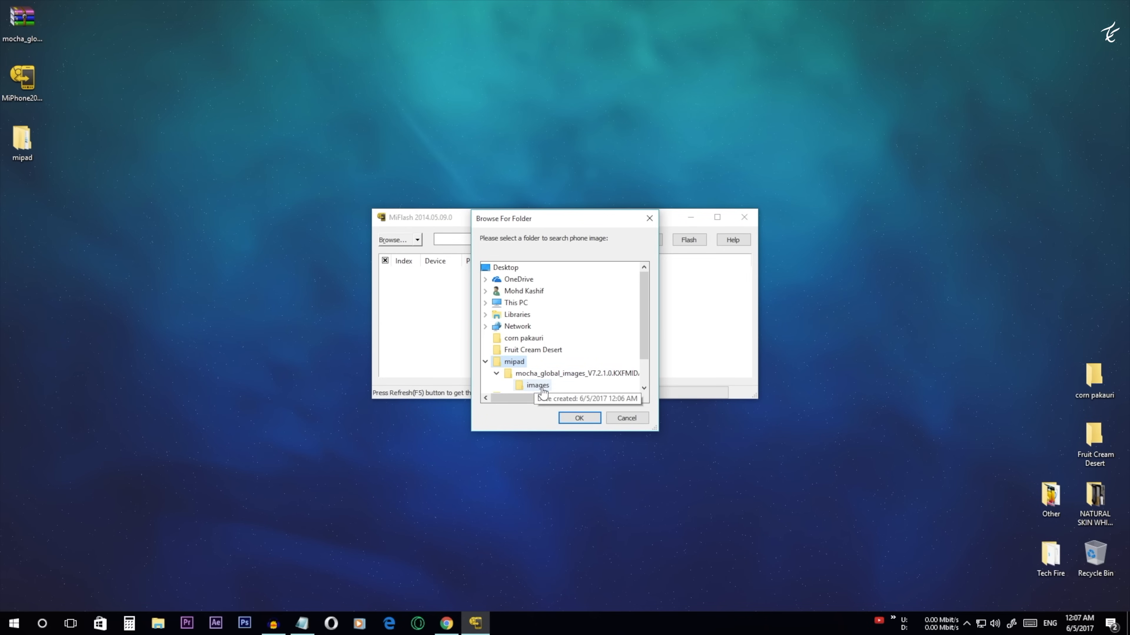
click(579, 418)
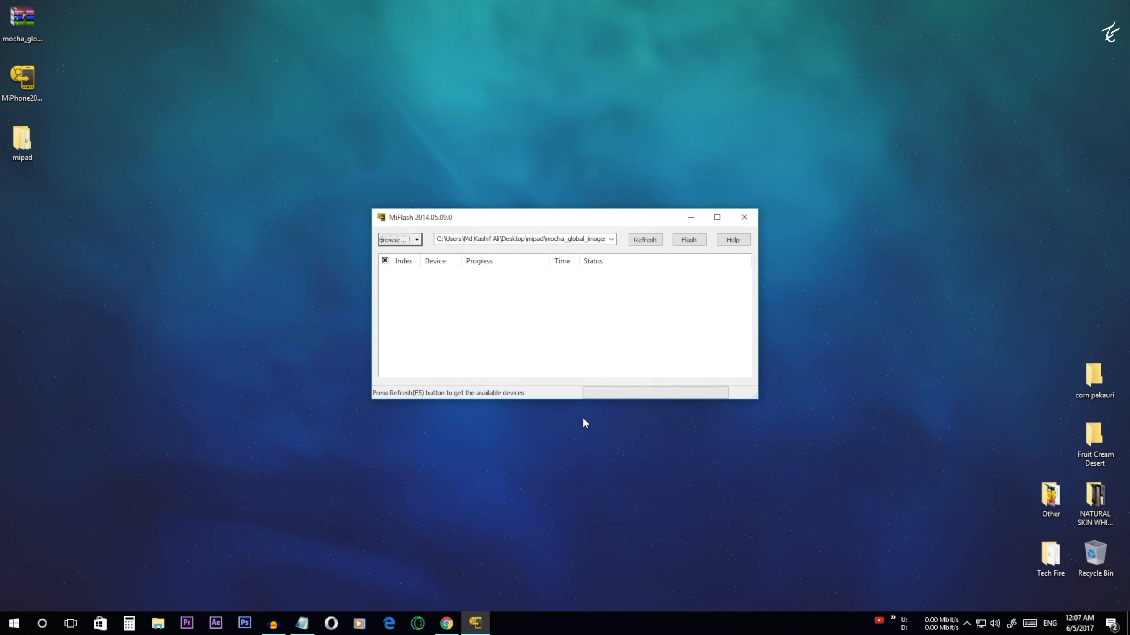
mouse_move(418, 245)
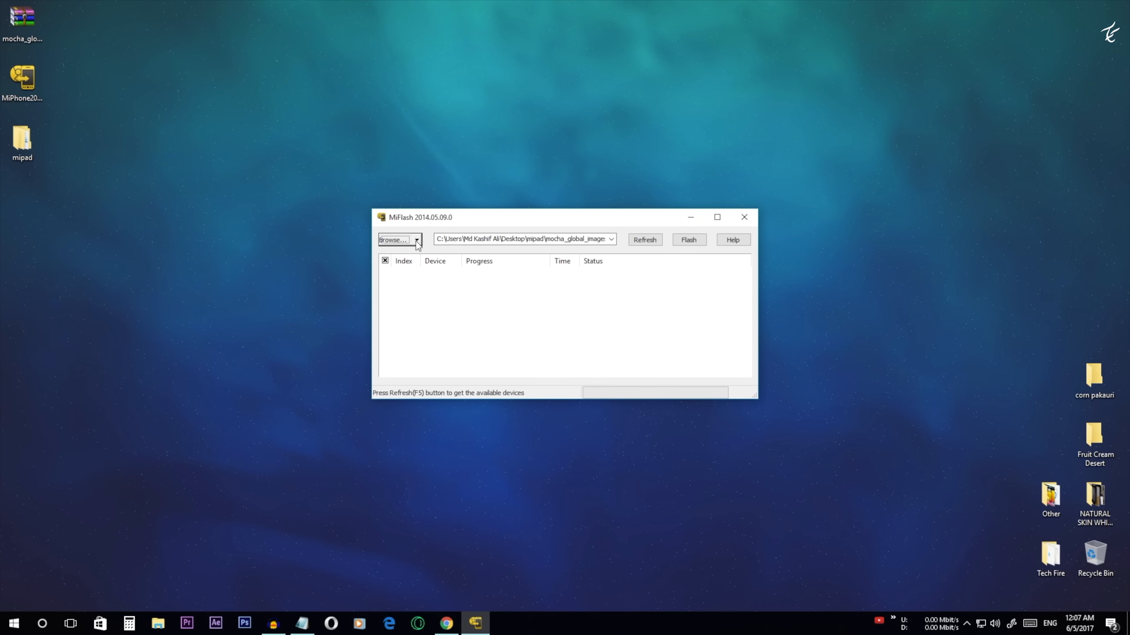
- In Advanced settings, set the FastBoot Script to flash_all.bat
click(416, 240)
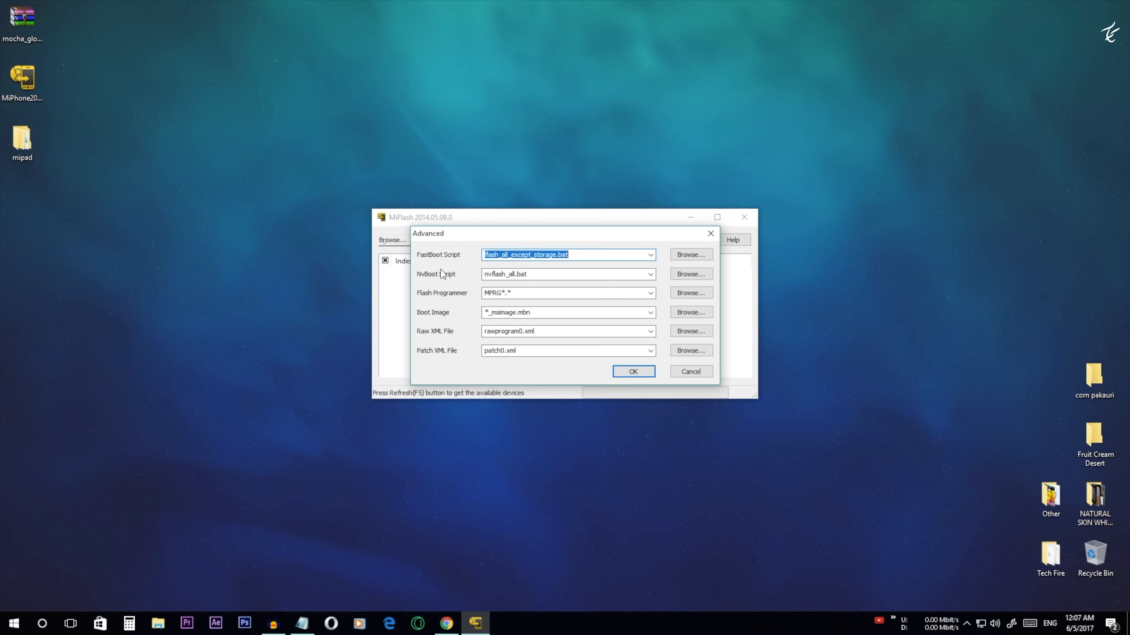
click(689, 254)
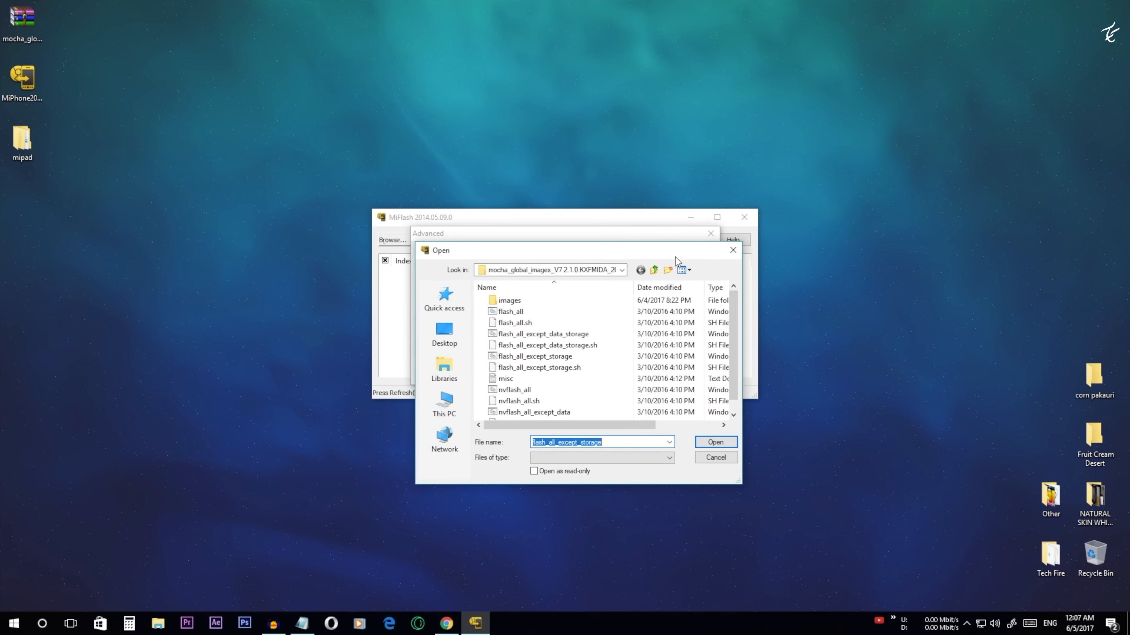
click(510, 311)
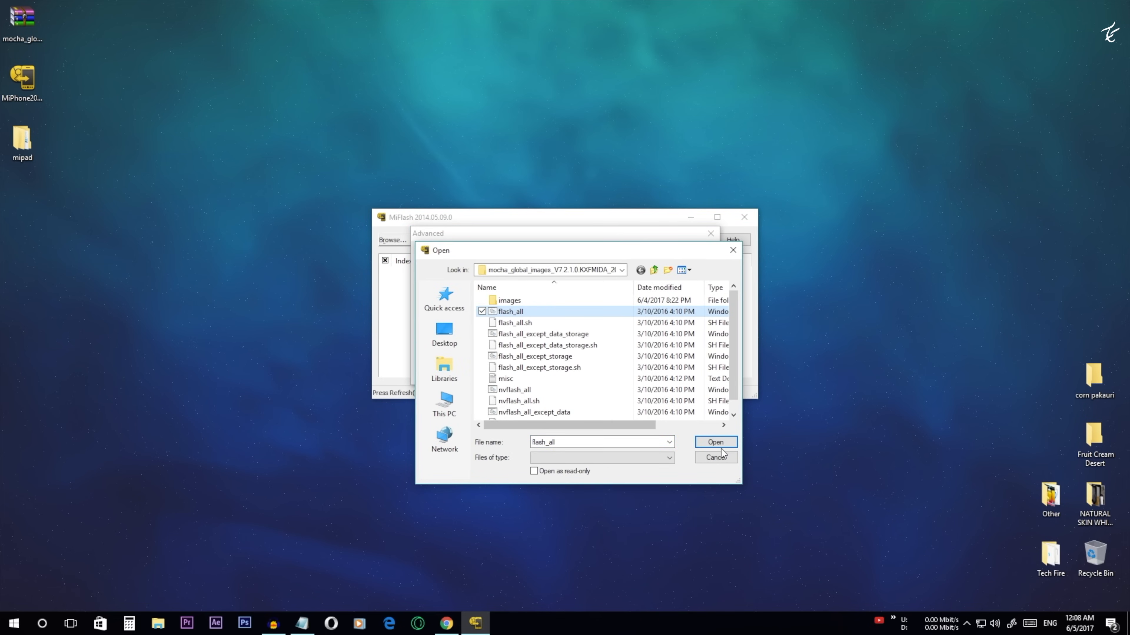
click(714, 442)
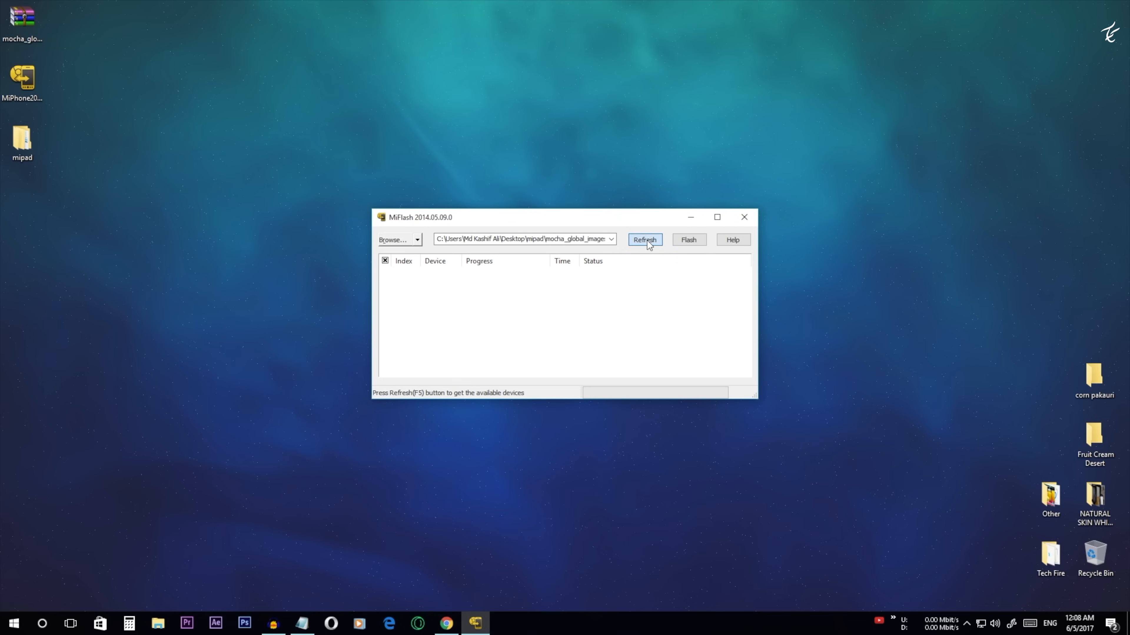
- Refresh to detect the tablet in fastboot mode and flash the ROM onto it
click(643, 240)
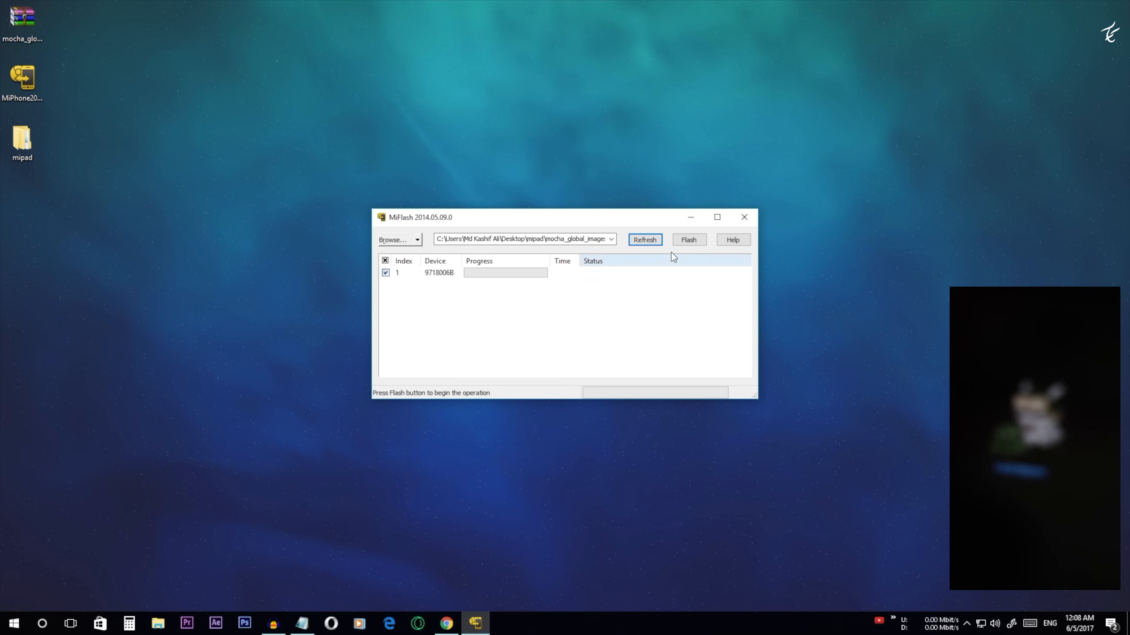
click(688, 239)
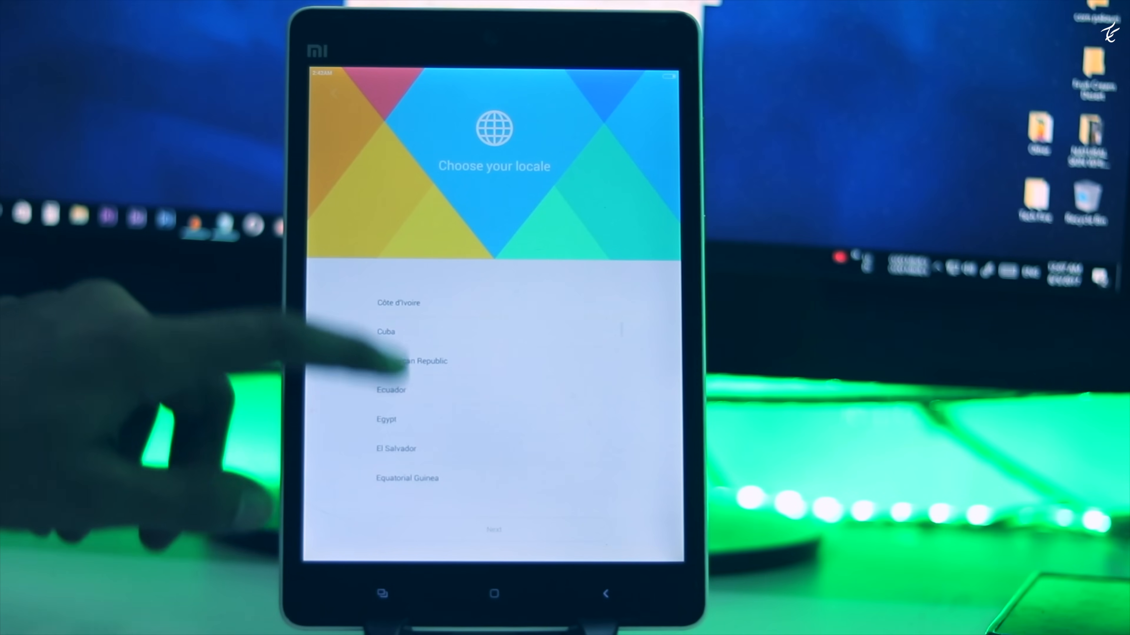
- Accept the Terms and Conditions to finish MIUI setup, then launch the Camera app
scroll(down, 3)
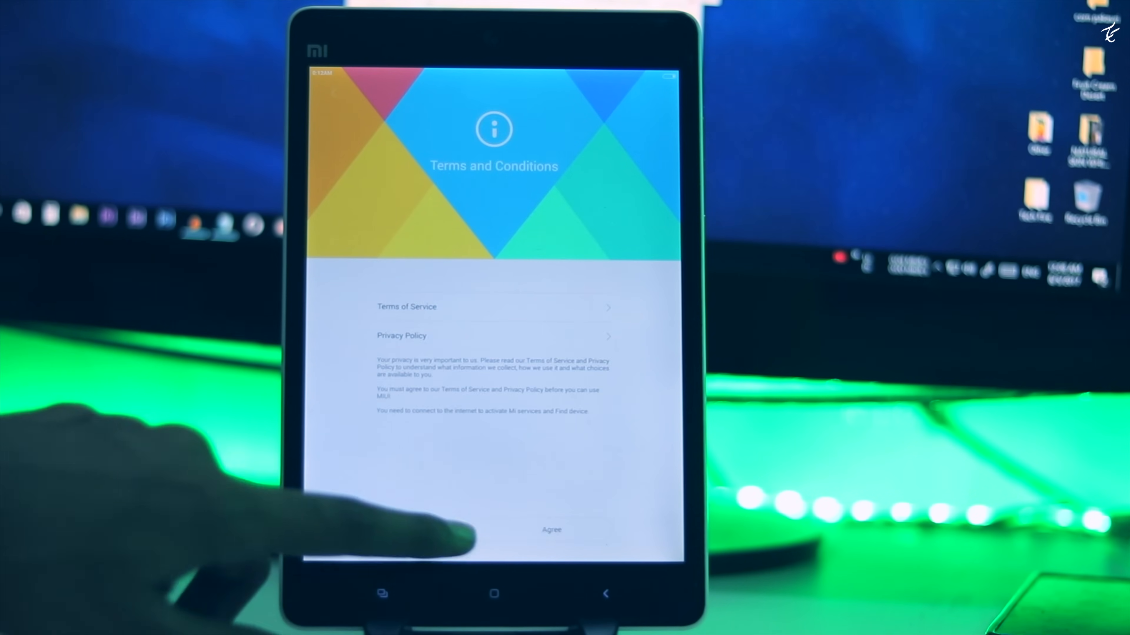
click(552, 529)
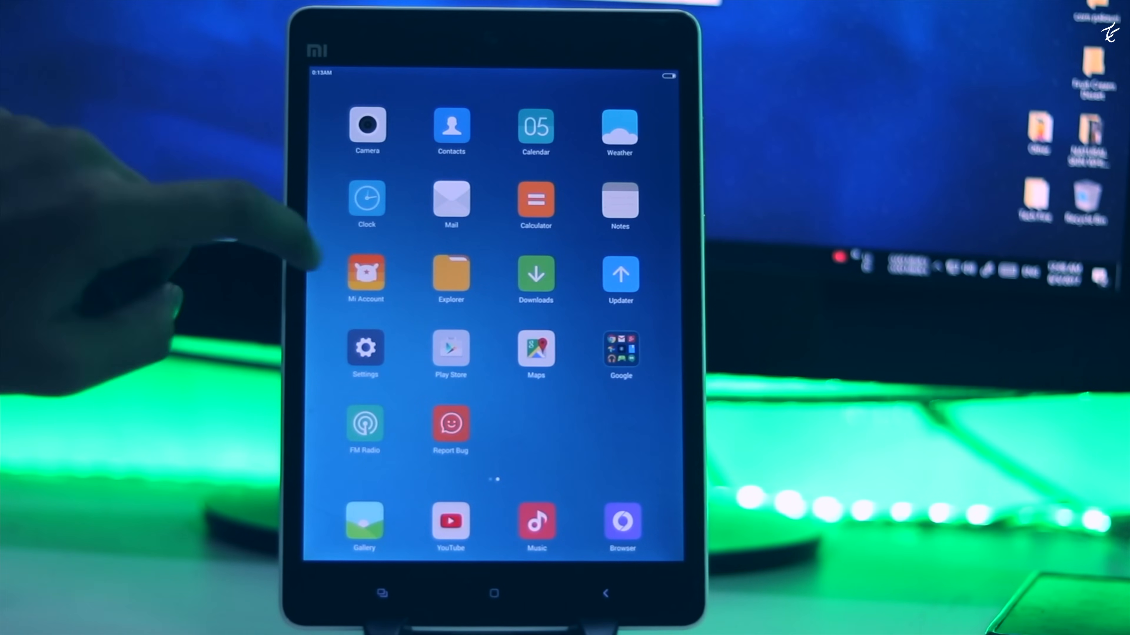
click(366, 125)
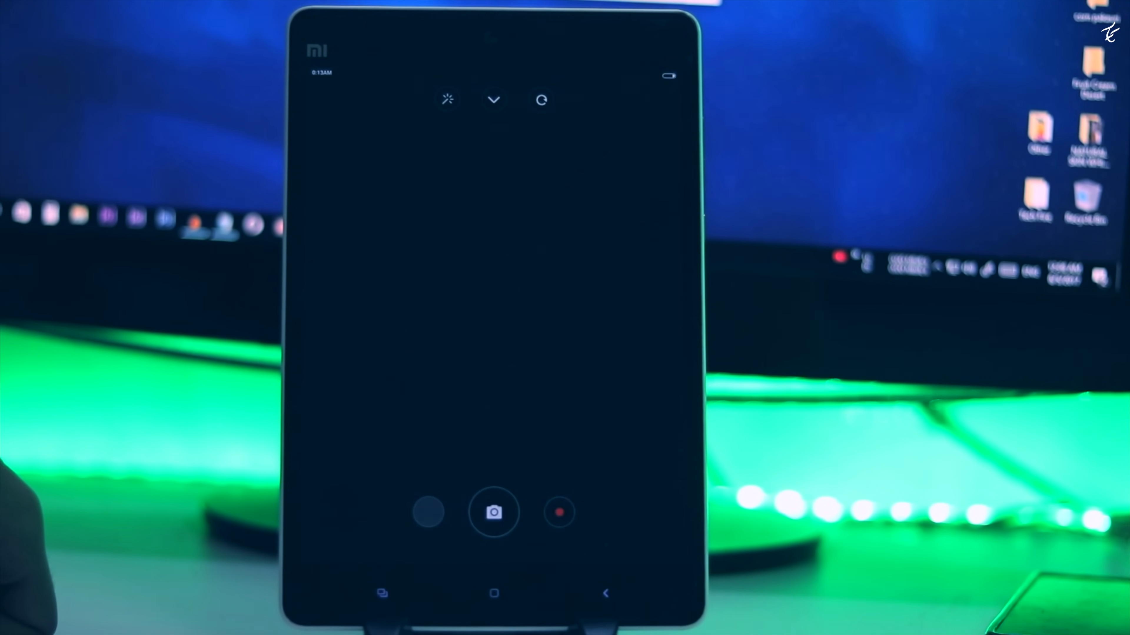